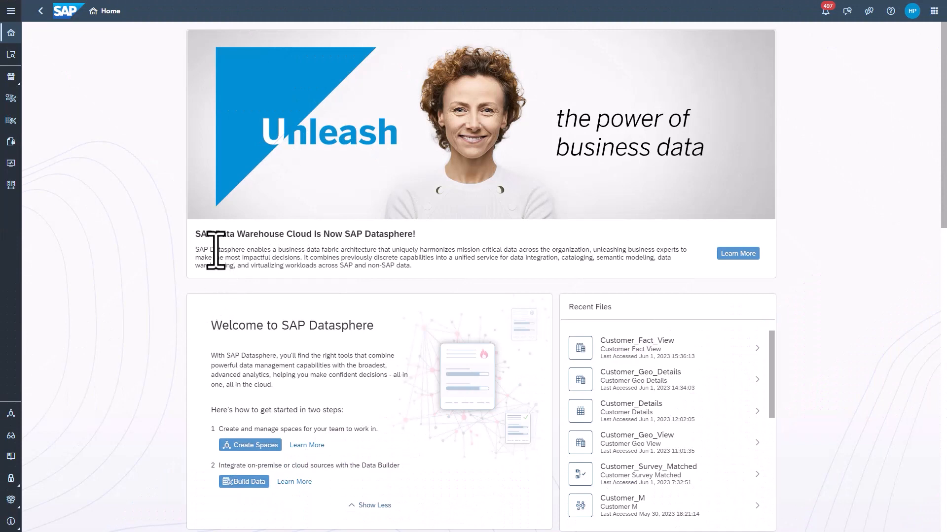
{"action": "mouse_move", "coordinate": [184, 259]}
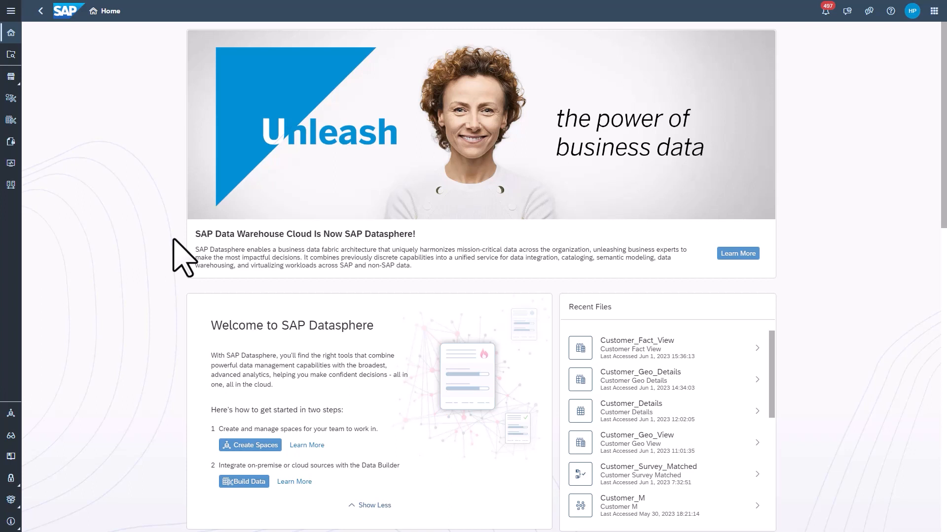
{"action": "mouse_move", "coordinate": [176, 251]}
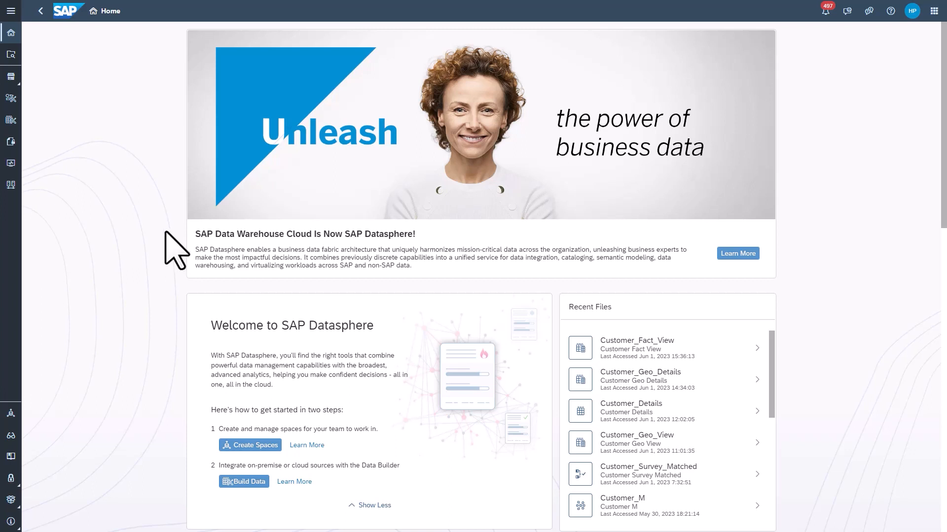
{"action": "mouse_move", "coordinate": [176, 250]}
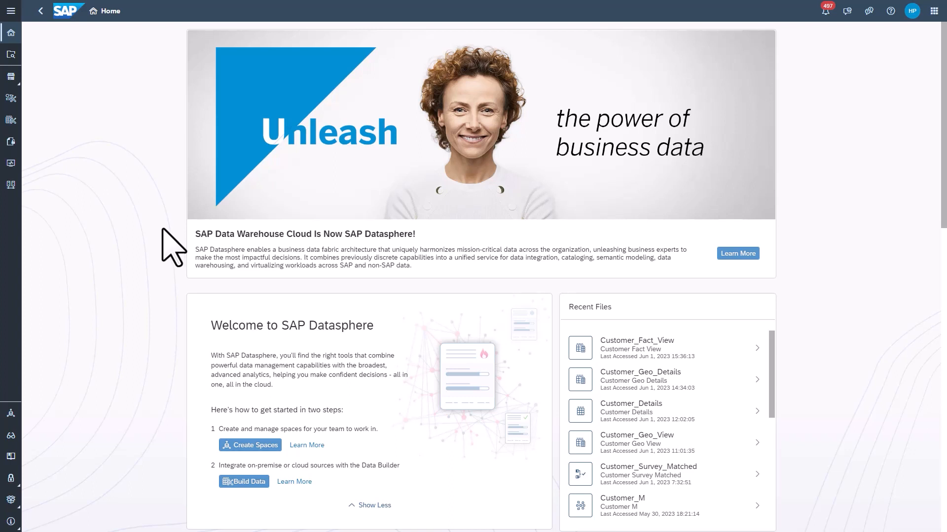
{"action": "mouse_move", "coordinate": [60, 224]}
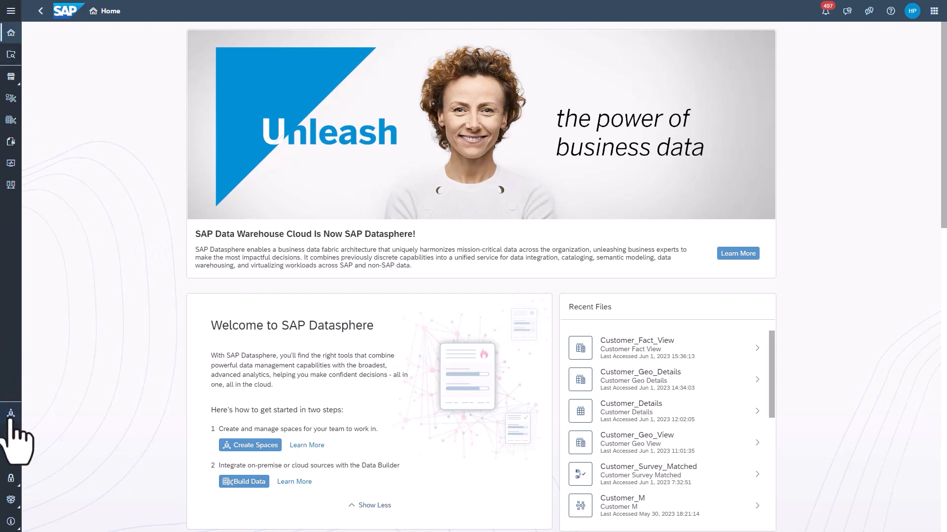
In Space Management, edit the APU_TrainingVids space and show its Time Data section
{"action": "left_click", "coordinate": [10, 413]}
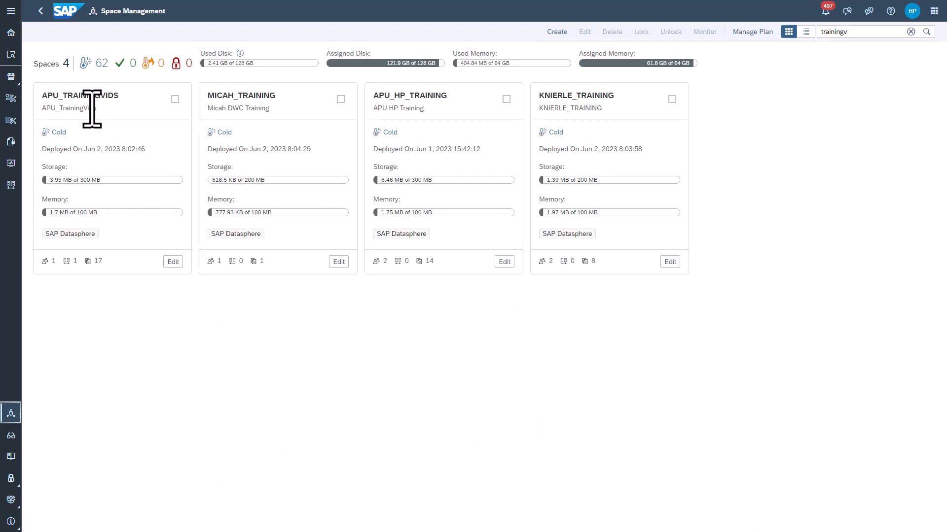
{"action": "left_click", "coordinate": [172, 261]}
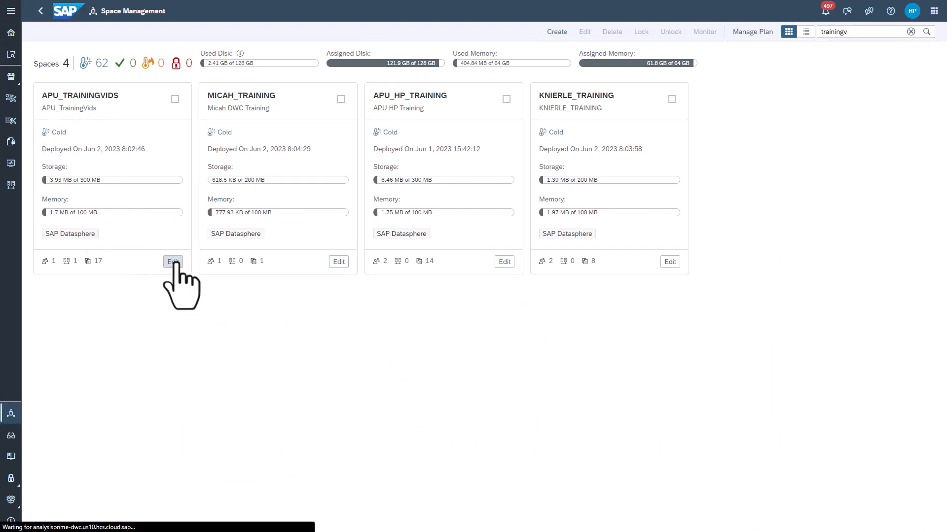
{"action": "left_click", "coordinate": [172, 261]}
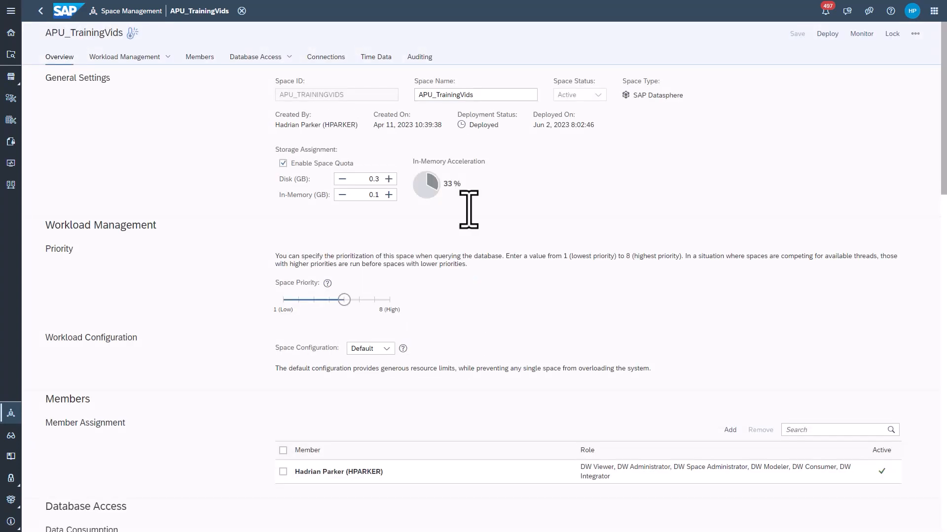
{"action": "left_click", "coordinate": [376, 57]}
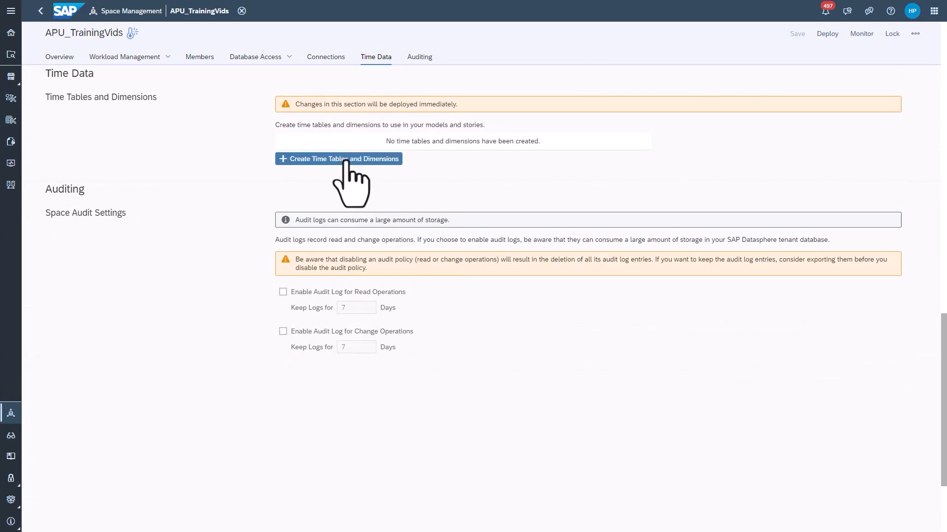
Start a new time tables and dimensions form with From Year 2020 and To Year 2030
{"action": "left_click", "coordinate": [338, 158]}
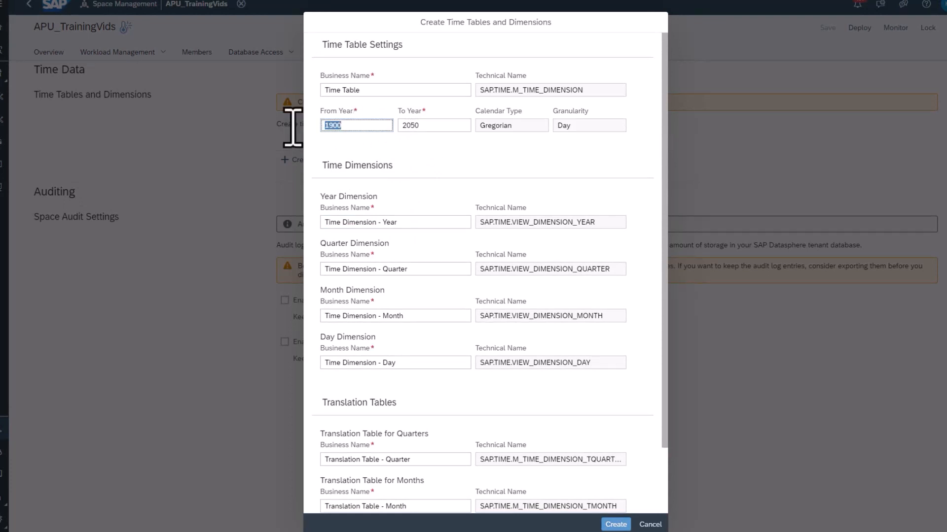
{"action": "type", "text": "2020"}
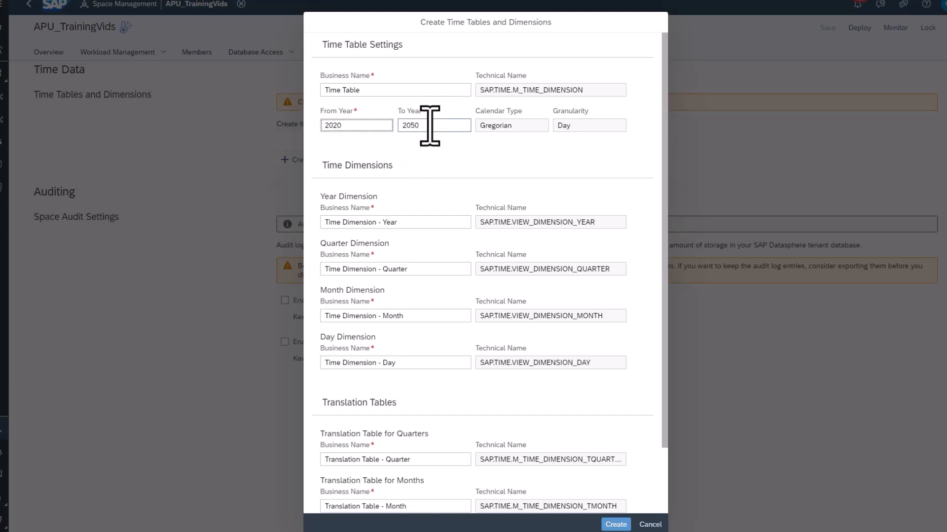
{"action": "type", "text": "203"}
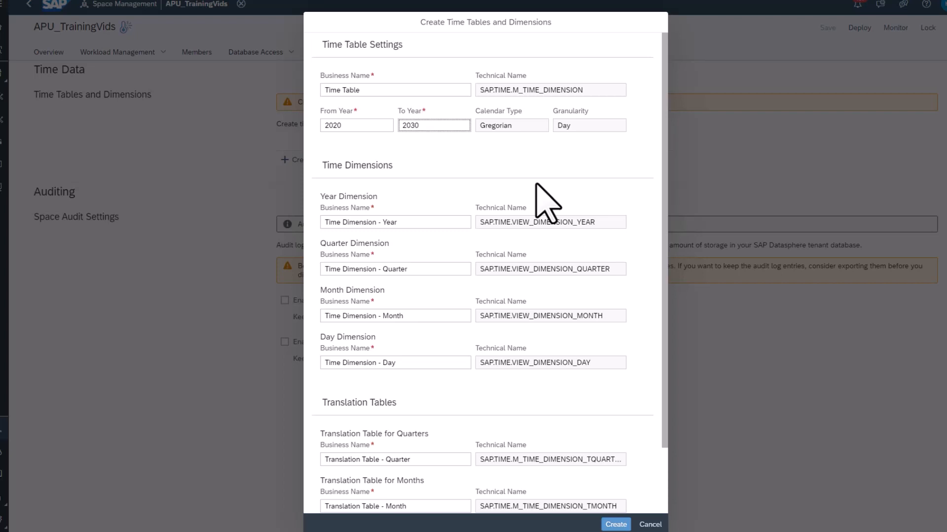
{"action": "scroll", "scroll_direction": "down", "scroll_amount": 3}
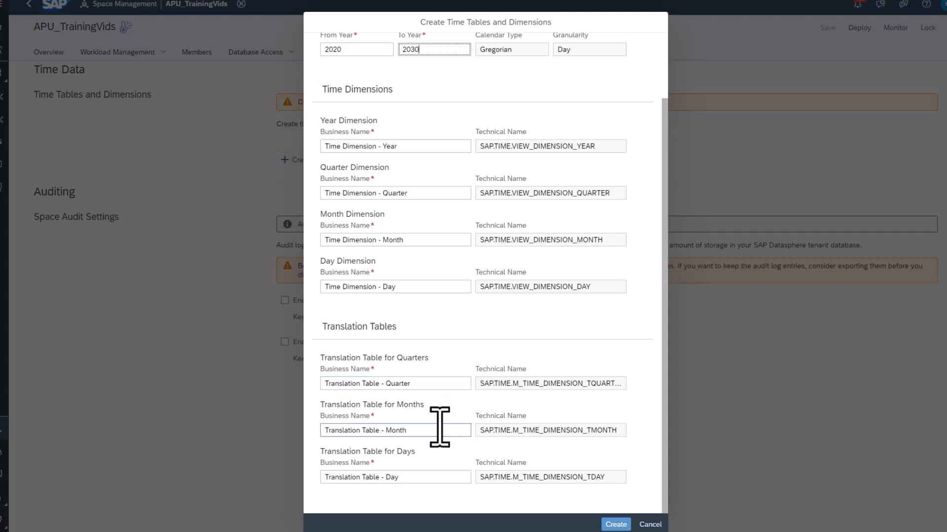
{"action": "mouse_move", "coordinate": [439, 477]}
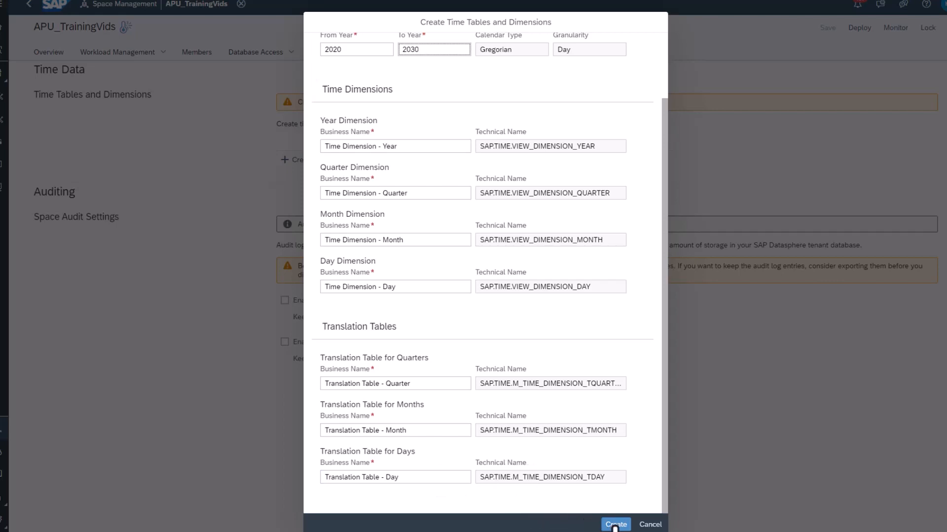
Create the 2020–2030 time data and list the space's tables in Data Builder
{"action": "left_click", "coordinate": [615, 523]}
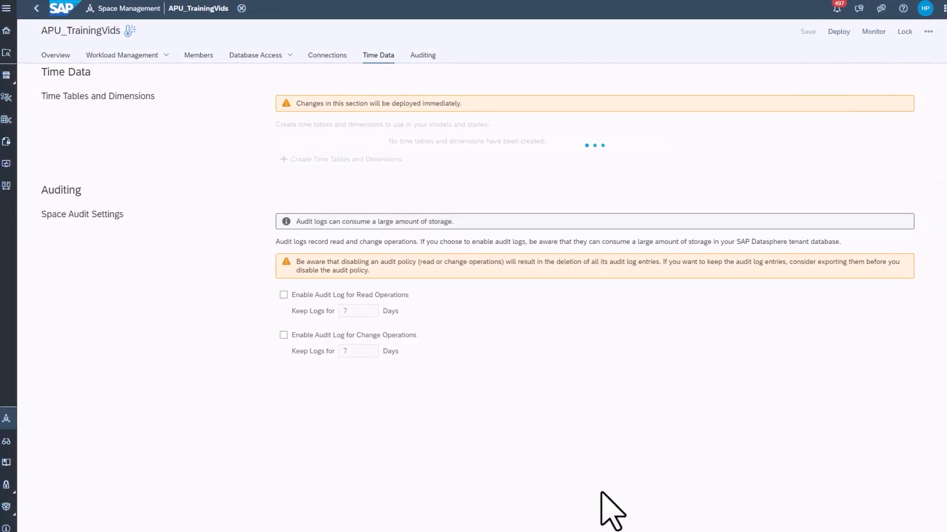
{"action": "left_click", "coordinate": [346, 159]}
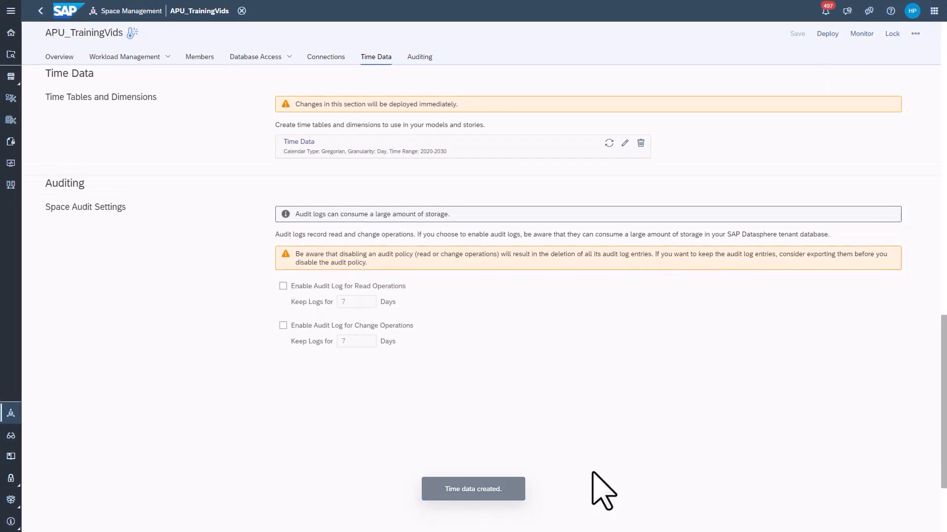
{"action": "mouse_move", "coordinate": [598, 474]}
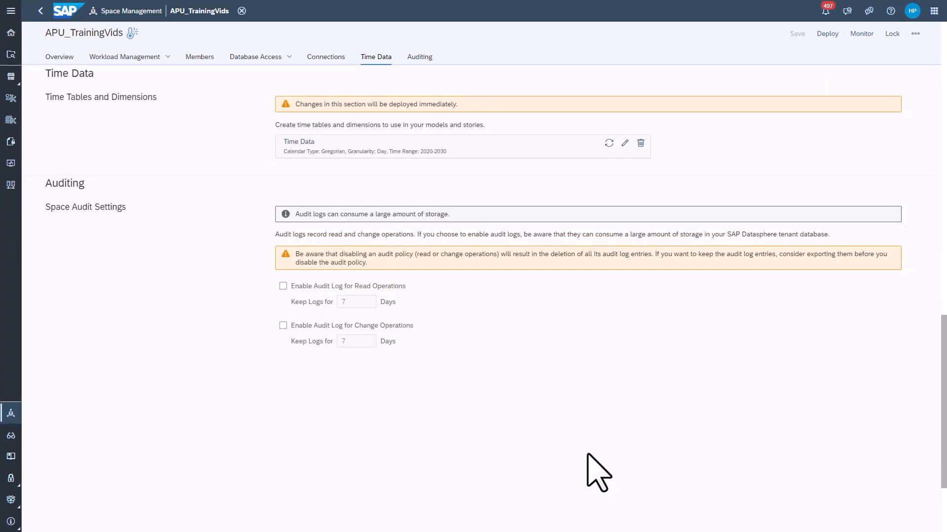
{"action": "mouse_move", "coordinate": [177, 258]}
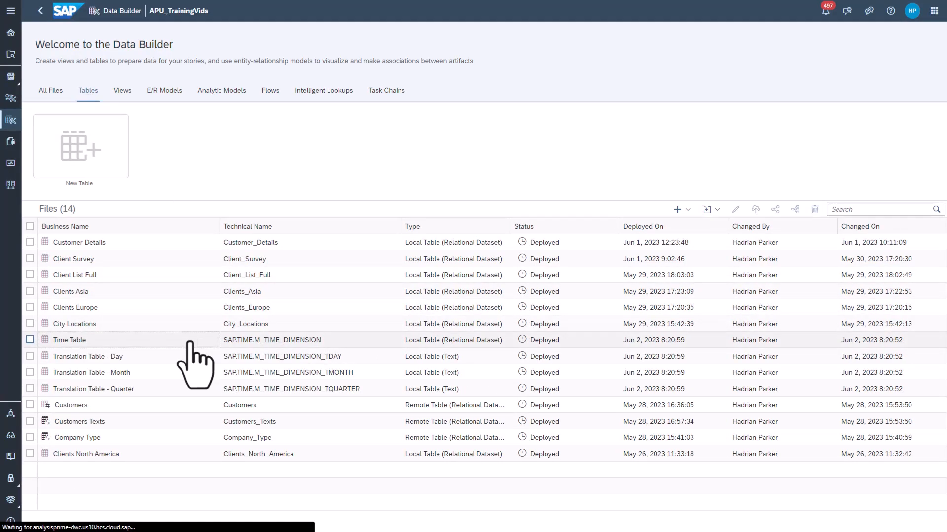
Preview the Time Table's generated daily rows in the Data Viewer, then return to the tables list
{"action": "double_click", "coordinate": [69, 341]}
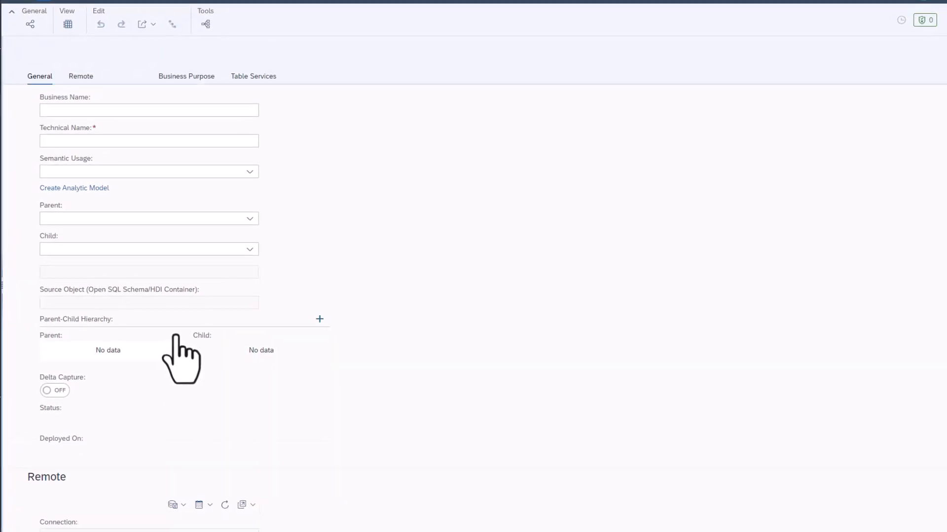
{"action": "left_click", "coordinate": [66, 23]}
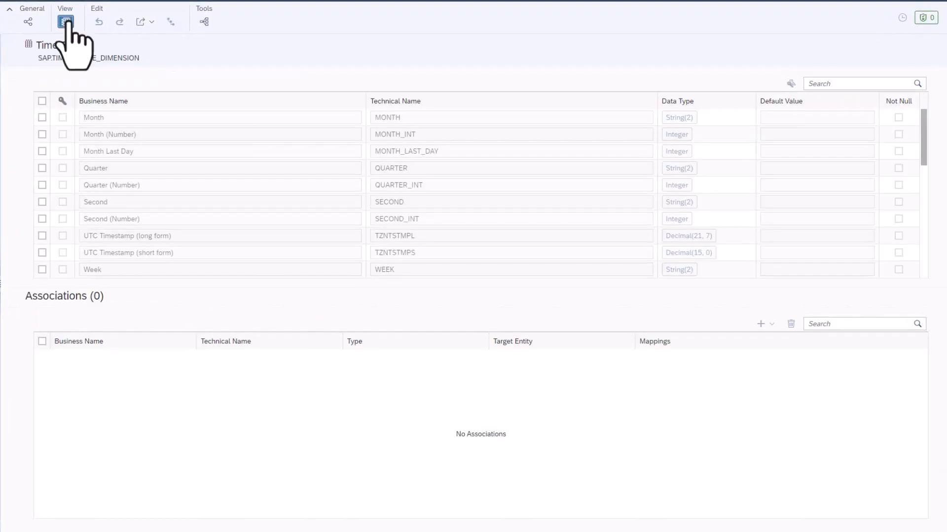
{"action": "left_click", "coordinate": [65, 20]}
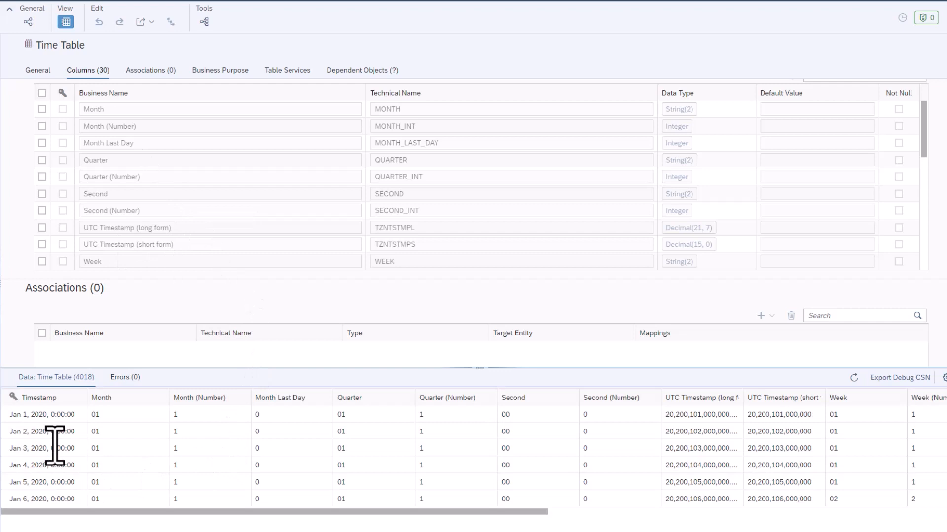
{"action": "scroll", "scroll_direction": "down", "scroll_amount": 3}
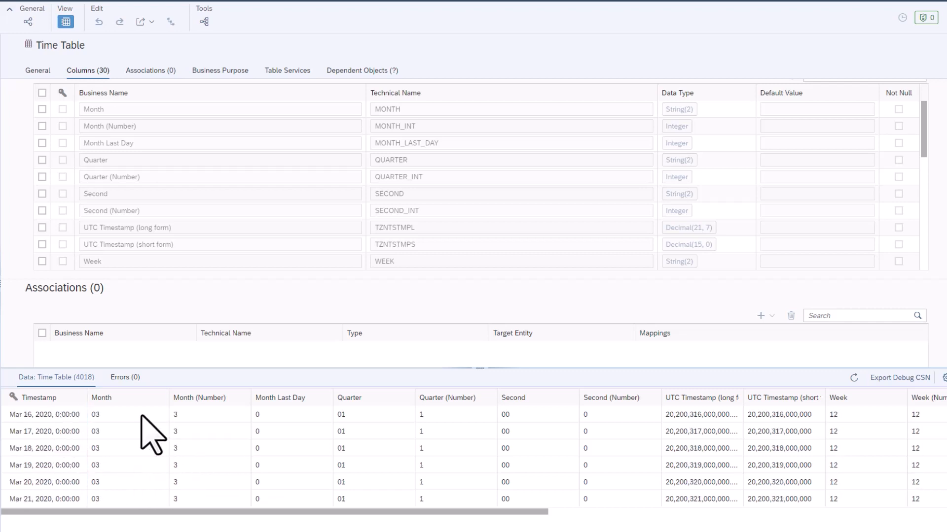
{"action": "mouse_move", "coordinate": [273, 449]}
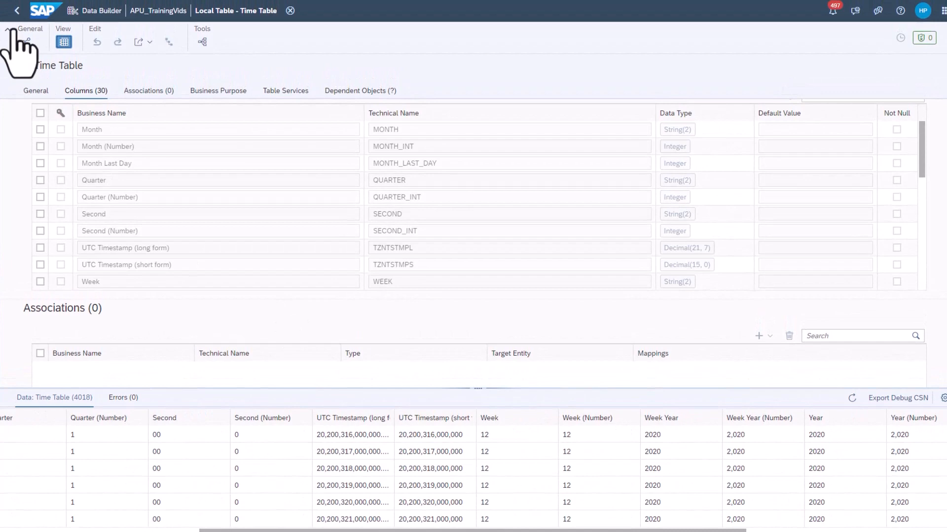
{"action": "left_click", "coordinate": [16, 11]}
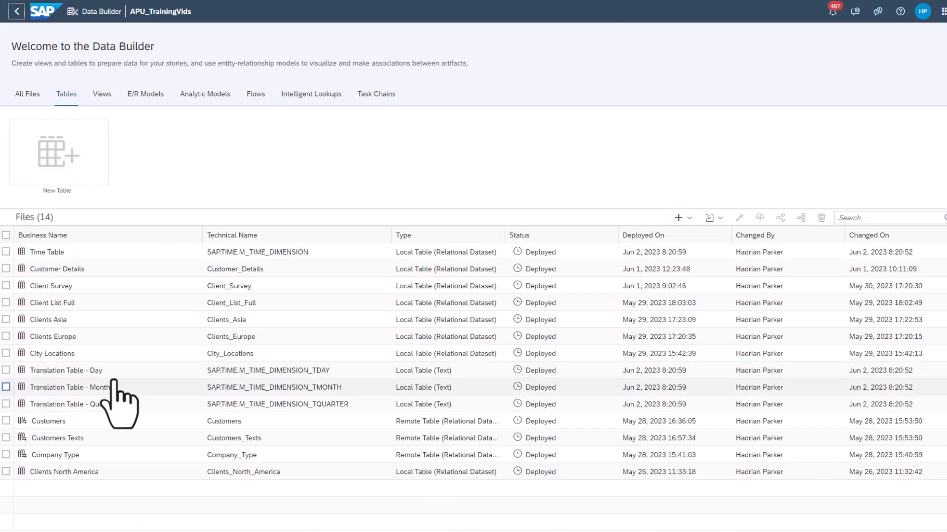
{"action": "double_click", "coordinate": [65, 370]}
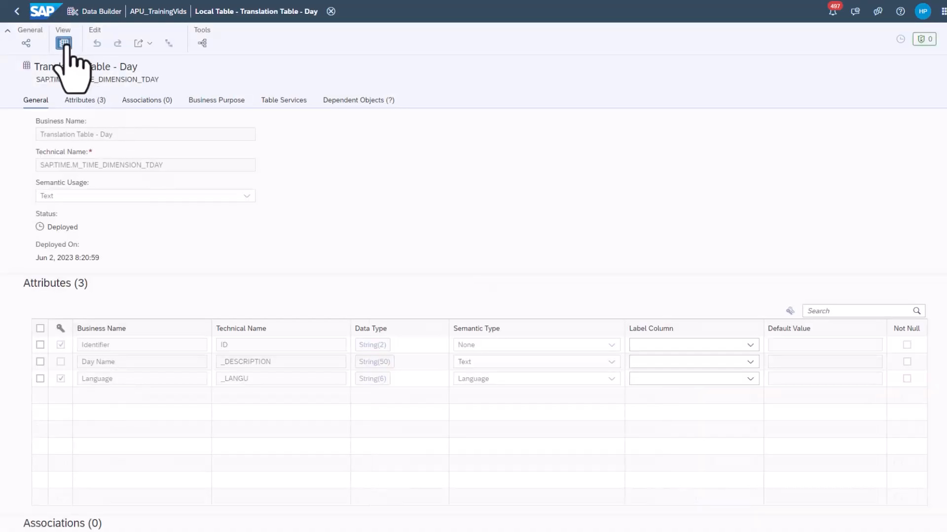
{"action": "left_click", "coordinate": [63, 43]}
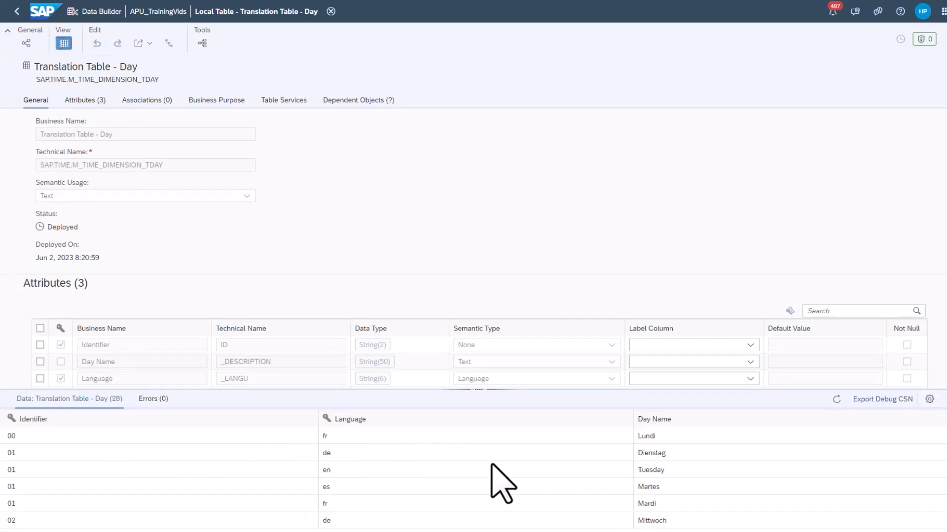
{"action": "scroll", "scroll_direction": "down", "scroll_amount": 3}
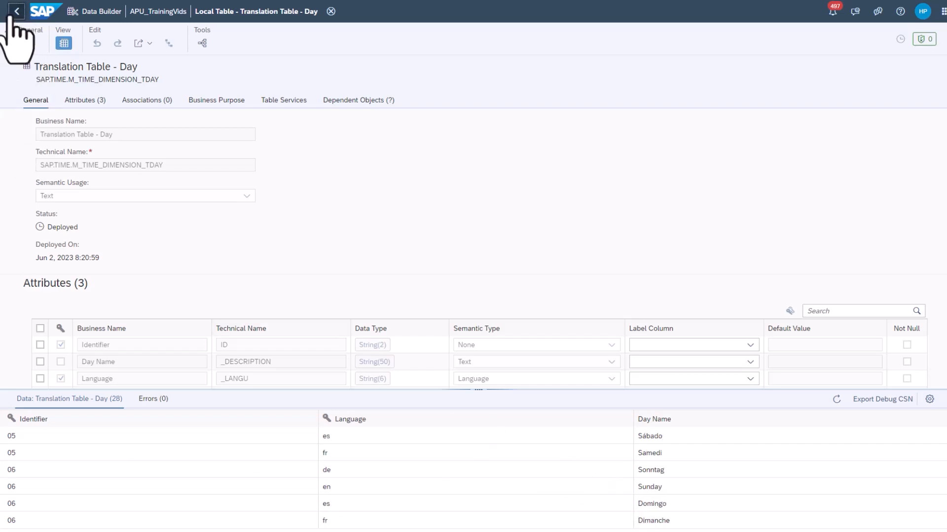
{"action": "left_click", "coordinate": [15, 10]}
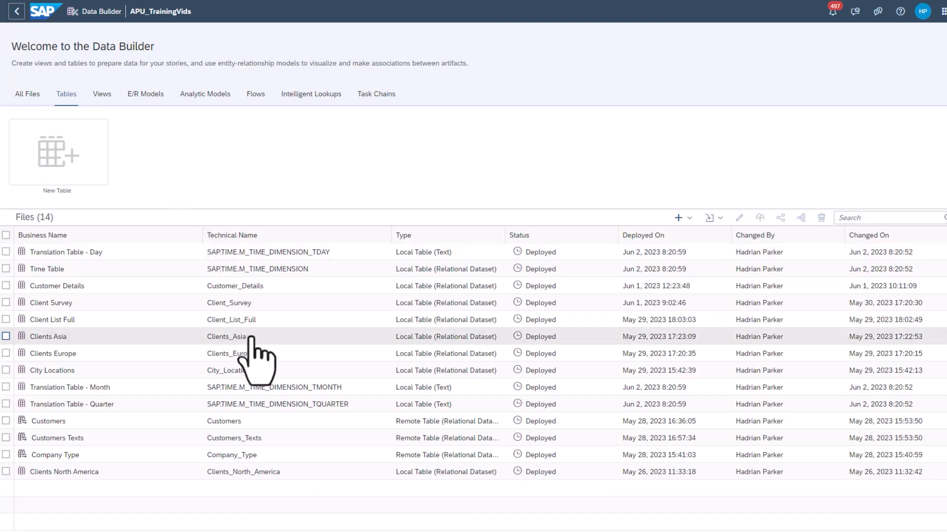
From the Views list, show the Time Dimension - Day view and its _DAY_OF_WEEK association in Model Properties
{"action": "left_click", "coordinate": [102, 94]}
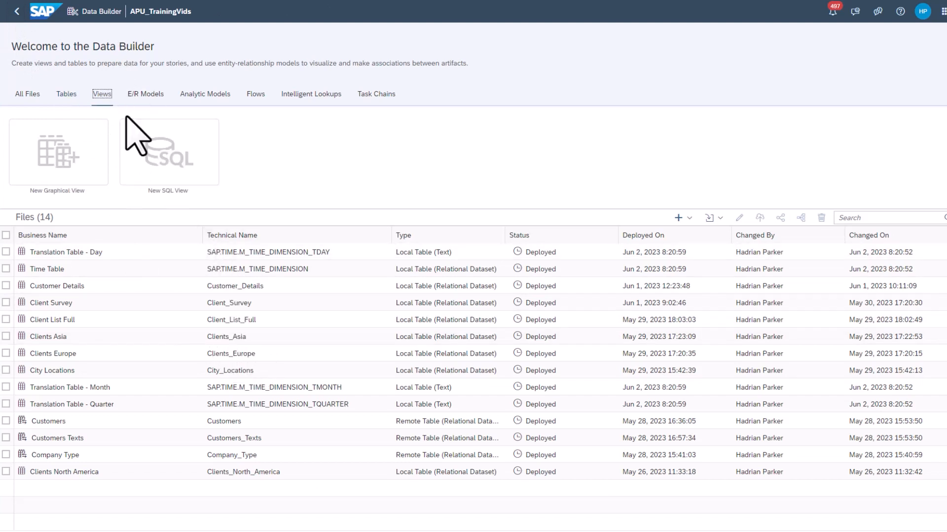
{"action": "left_click", "coordinate": [101, 94]}
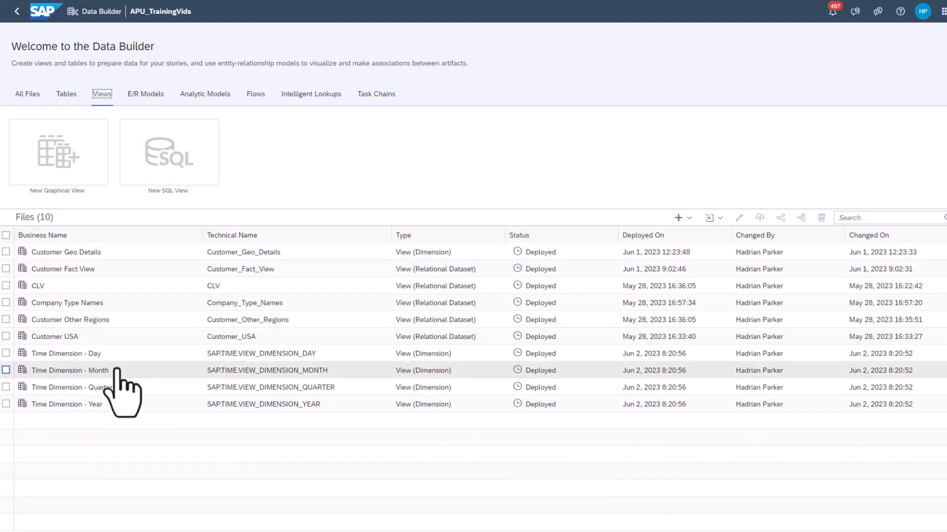
{"action": "double_click", "coordinate": [69, 370]}
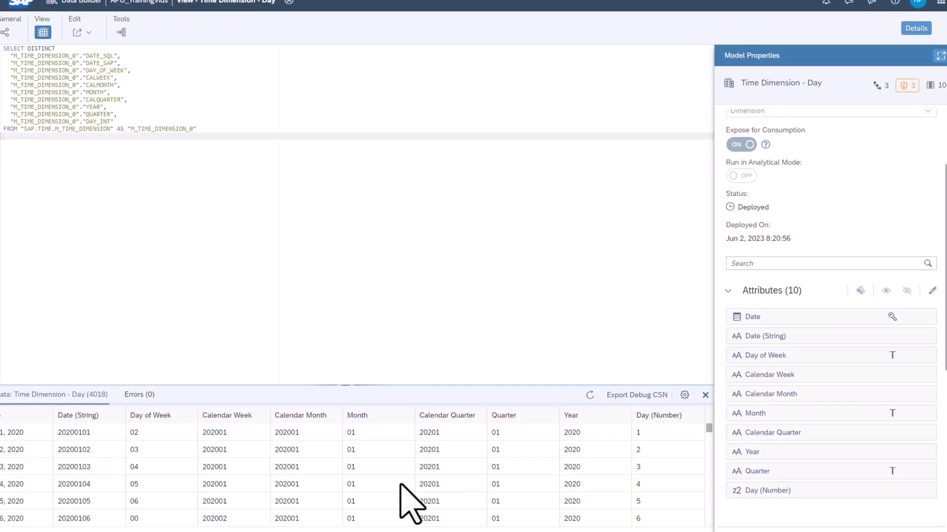
{"action": "scroll", "scroll_direction": "down", "scroll_amount": 3}
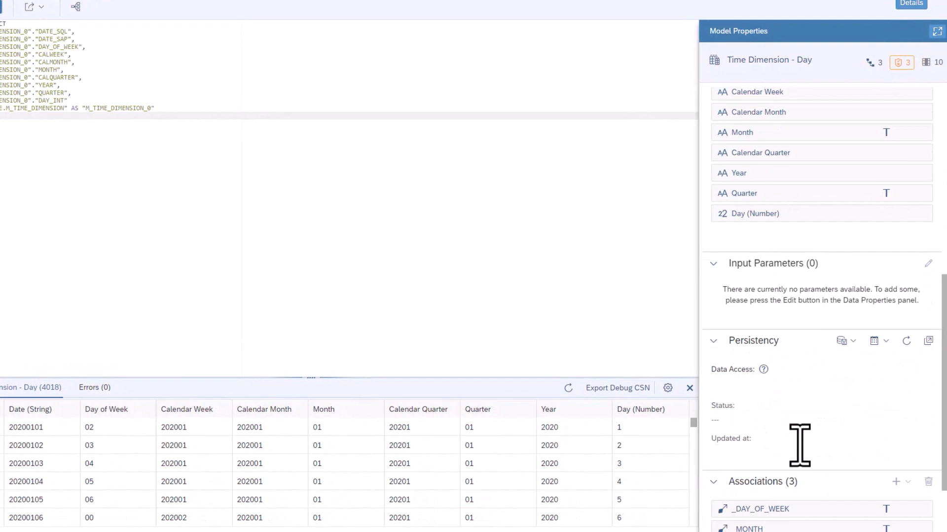
{"action": "scroll", "scroll_direction": "down", "scroll_amount": 3}
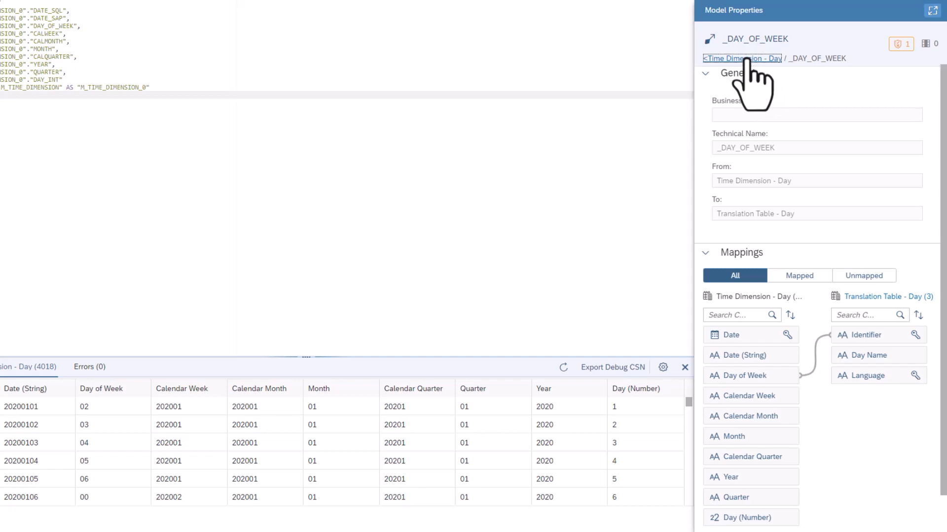
View the _MONTH association mapping to the Month translation table, then go back to the view's properties
{"action": "left_click", "coordinate": [741, 58]}
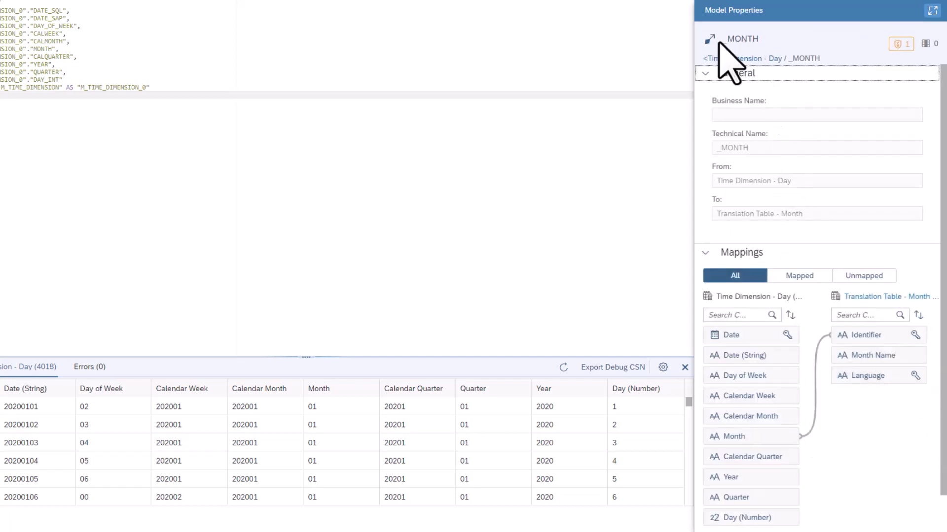
{"action": "left_click", "coordinate": [710, 38]}
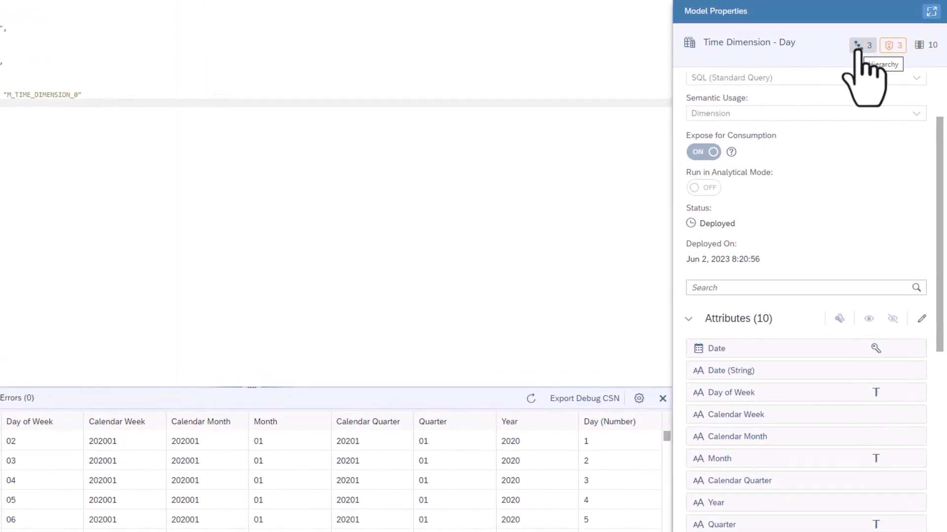
{"action": "left_click", "coordinate": [859, 44]}
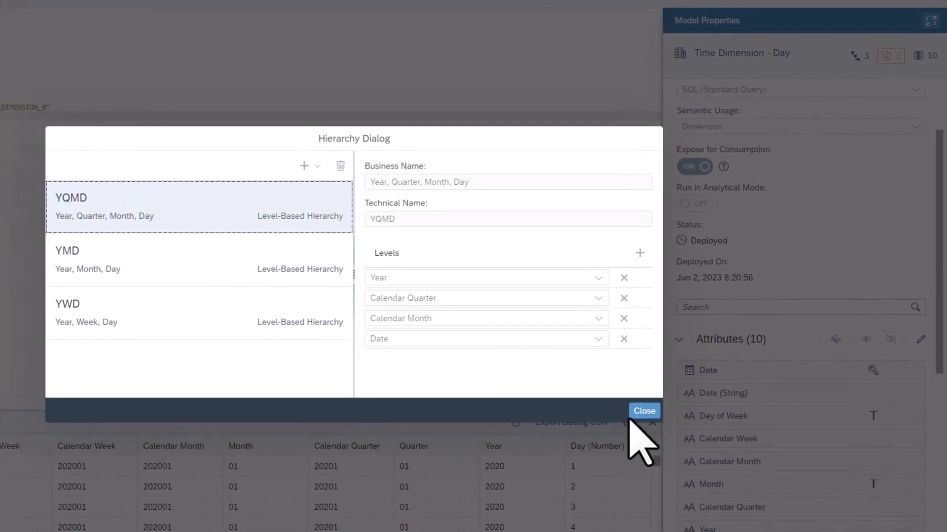
{"action": "left_click", "coordinate": [643, 410]}
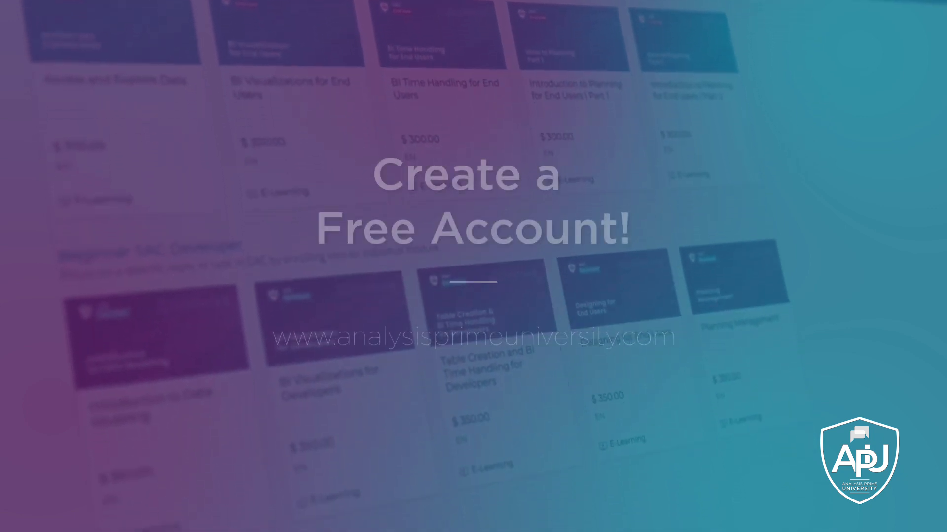
{"action": "scroll", "scroll_direction": "down", "scroll_amount": 3}
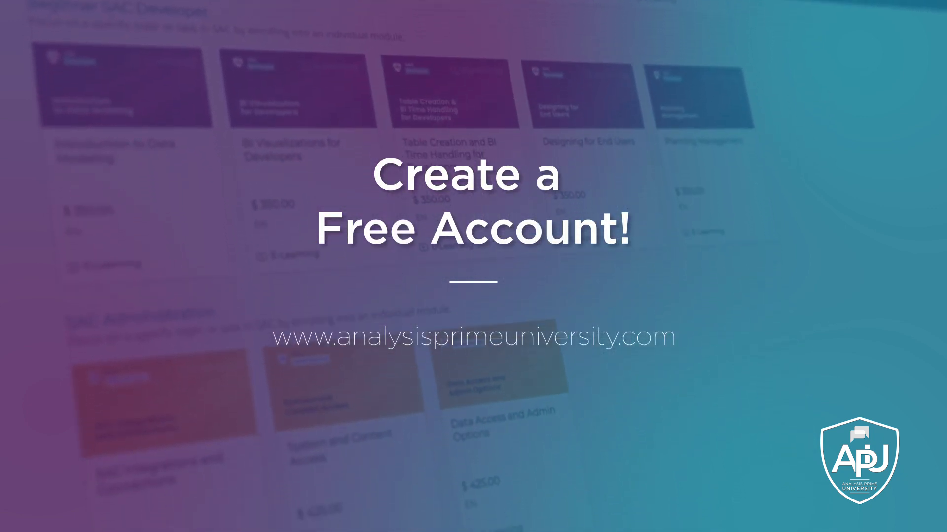